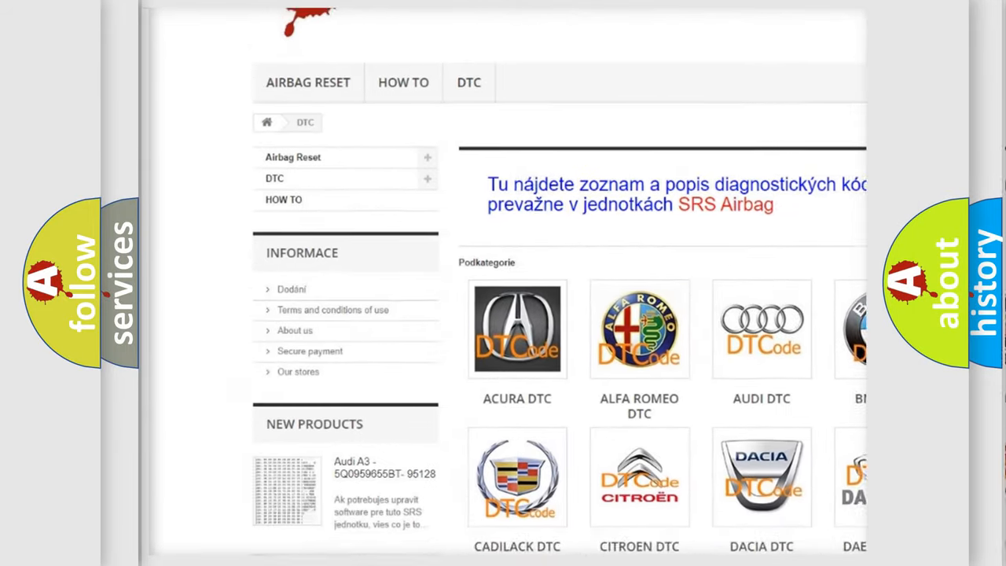
scroll("down", 3)
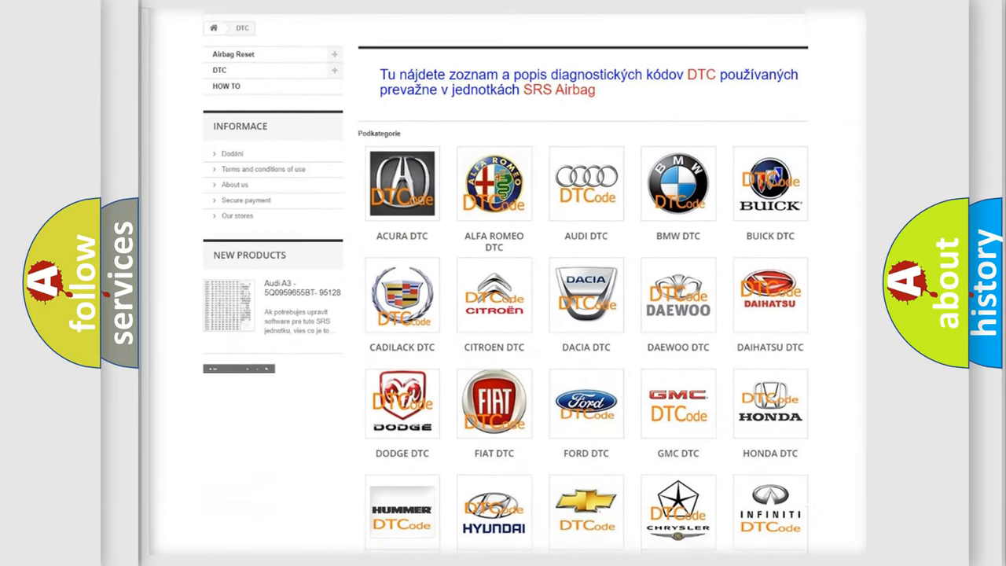
scroll("down", 3)
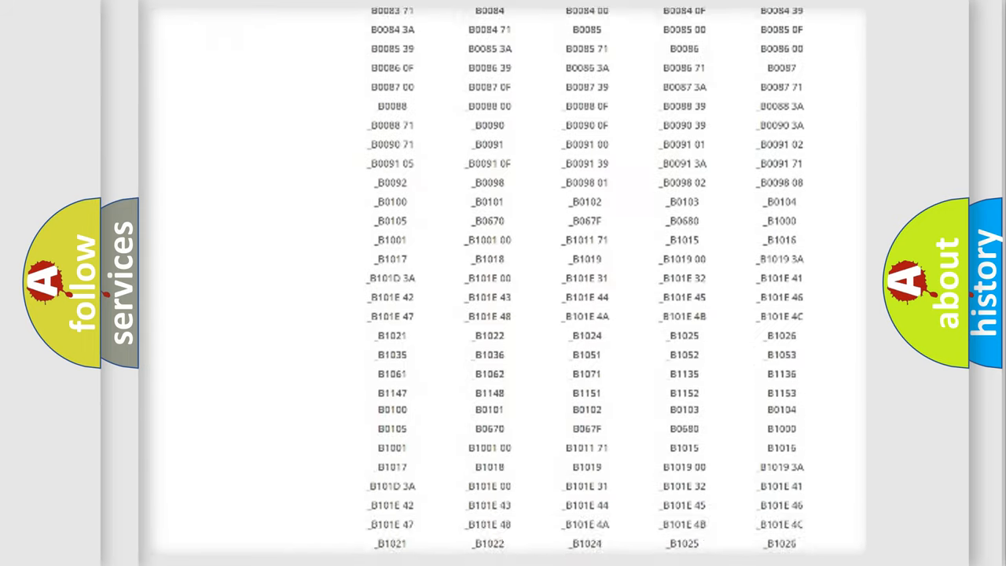
scroll("up", 3)
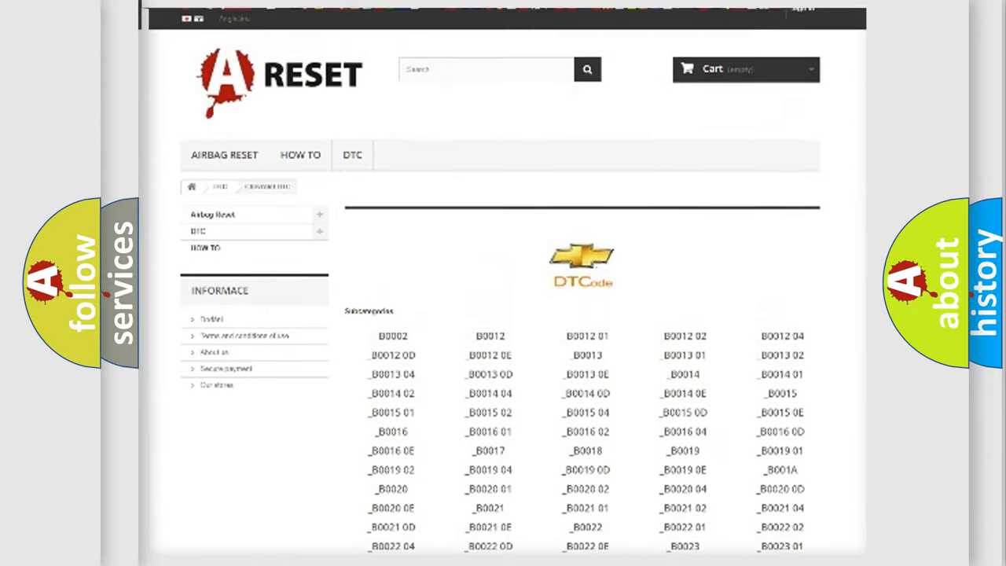